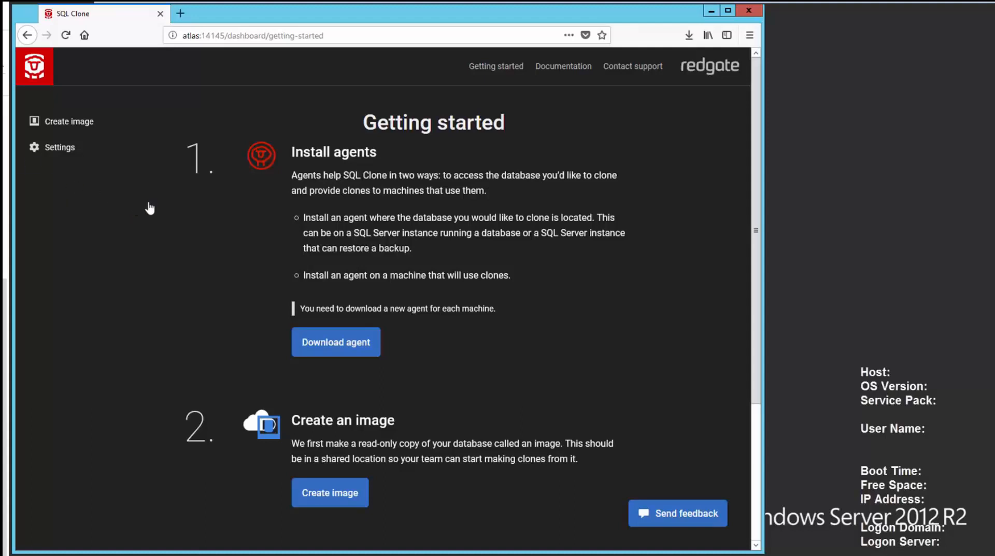
{"action": "mouse_move", "coordinate": [347, 204]}
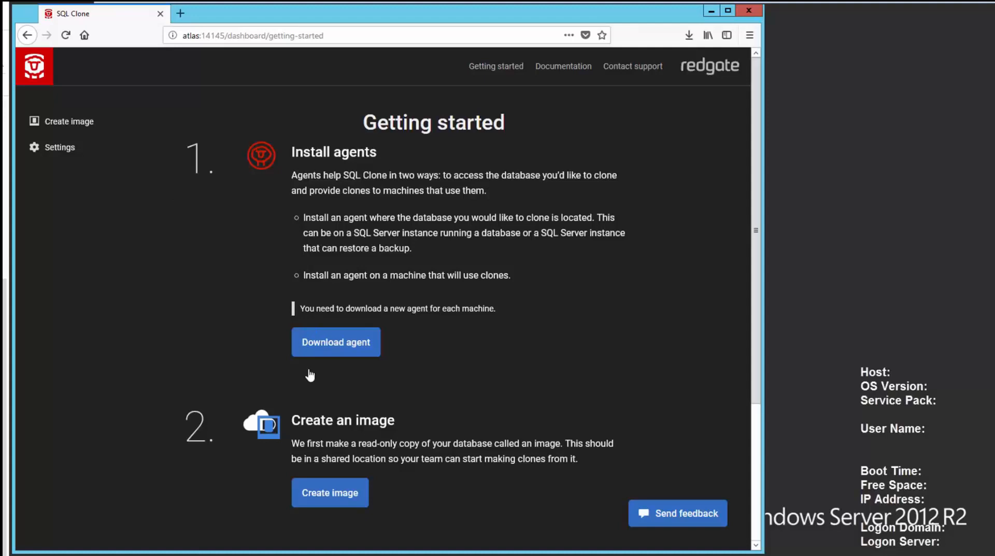
{"action": "mouse_move", "coordinate": [350, 476]}
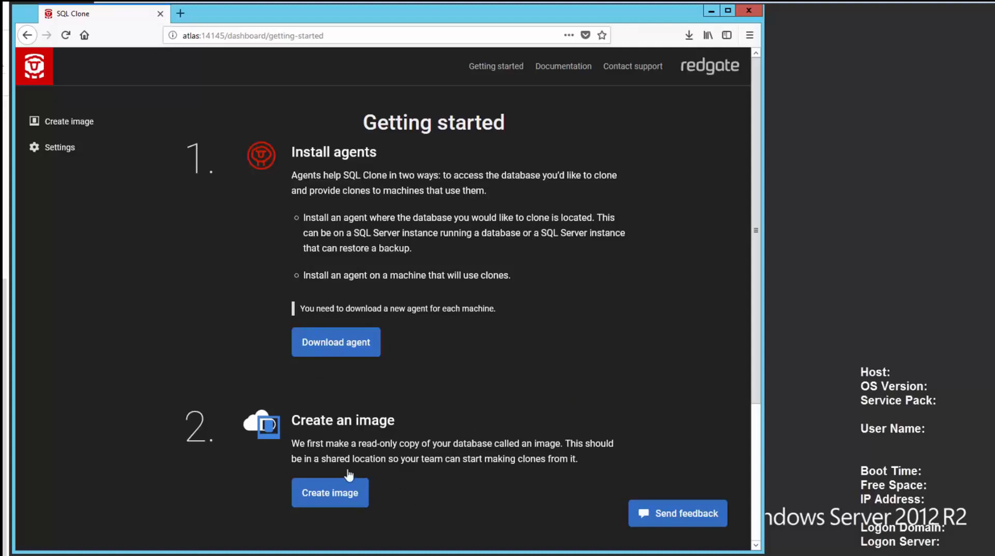
{"action": "mouse_move", "coordinate": [330, 495]}
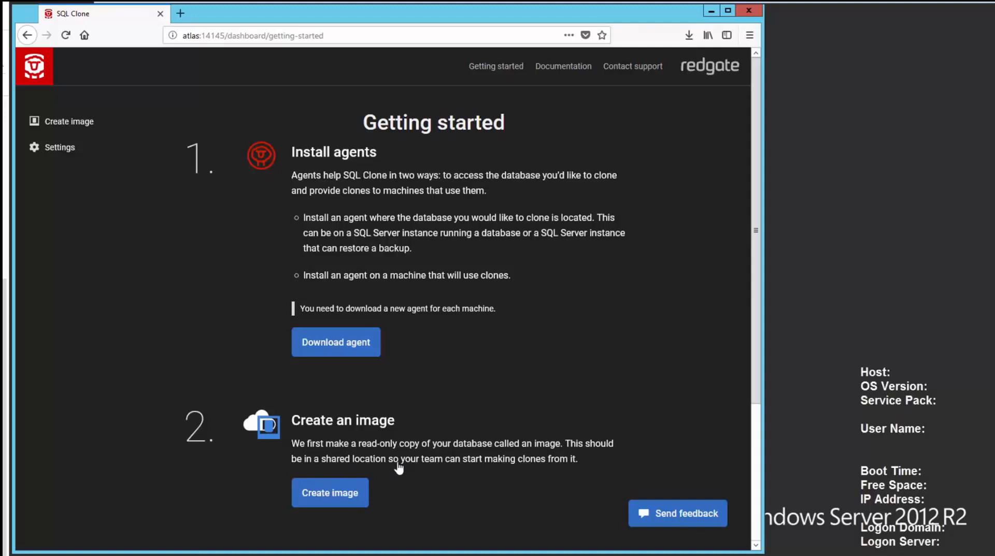
{"action": "mouse_move", "coordinate": [488, 464]}
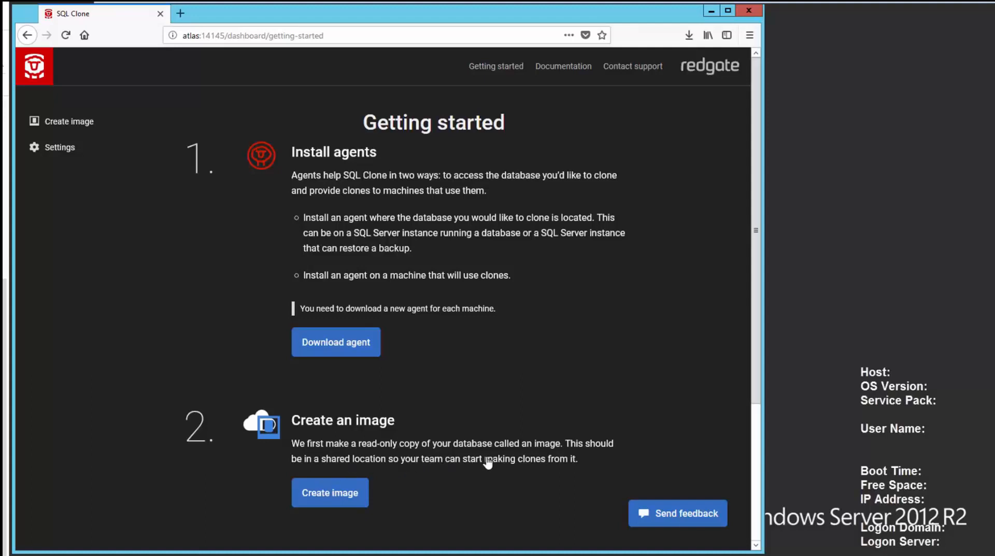
{"action": "mouse_move", "coordinate": [528, 485]}
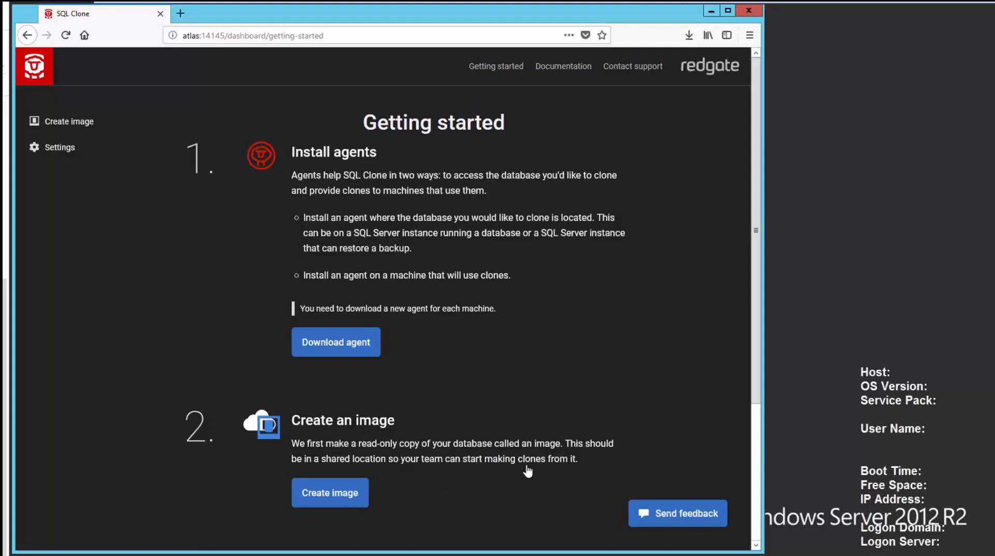
{"action": "mouse_move", "coordinate": [323, 492]}
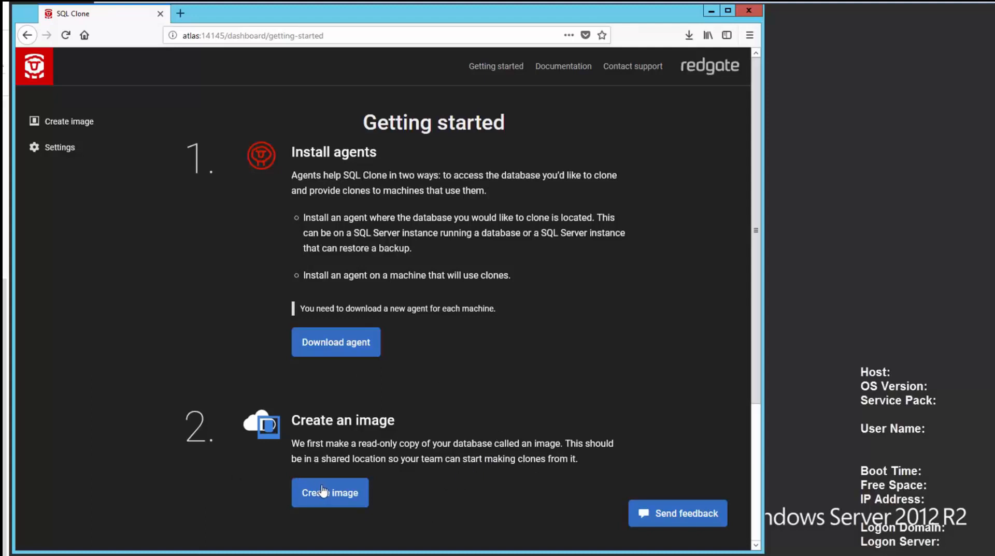
- Start a new image and choose a live SQL Server database as its source
{"action": "left_click", "coordinate": [329, 493]}
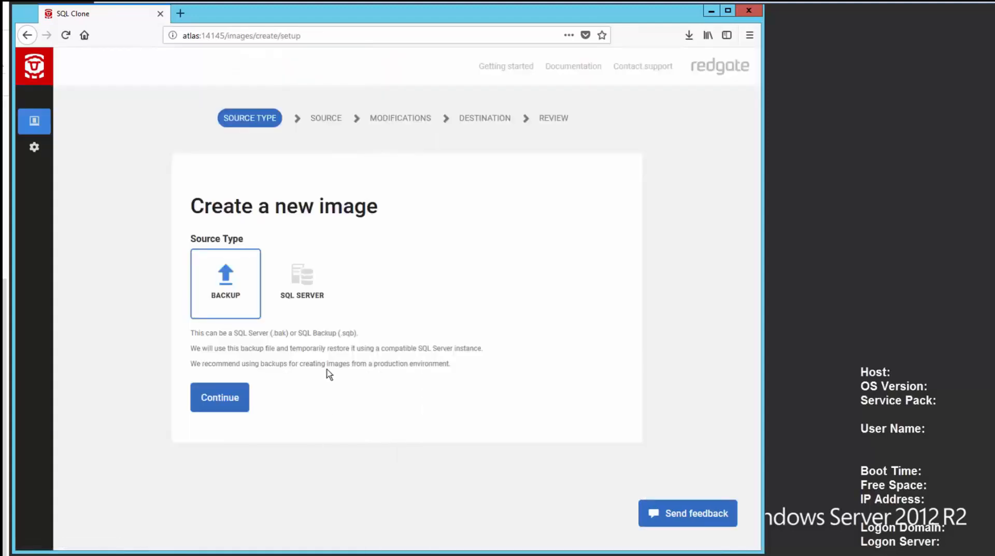
{"action": "mouse_move", "coordinate": [385, 201]}
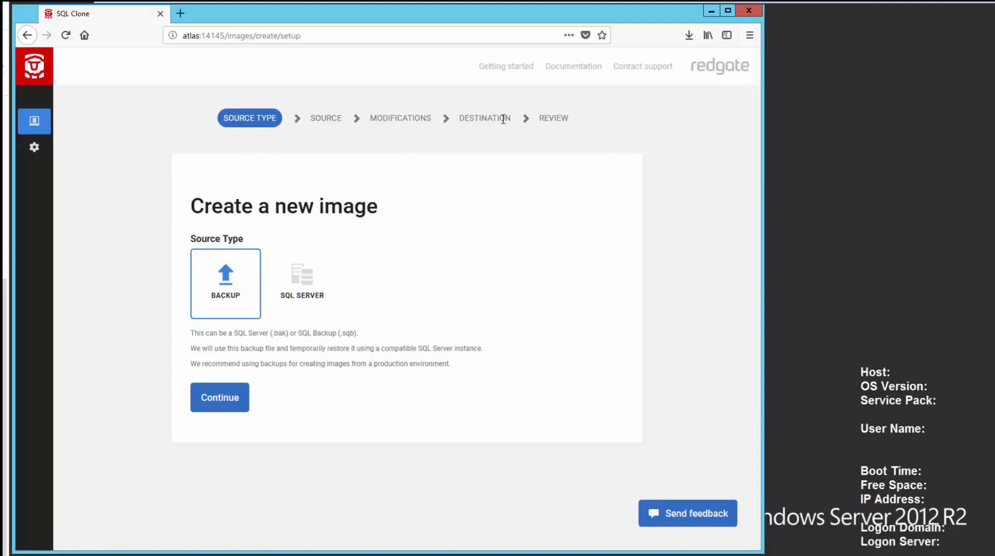
{"action": "mouse_move", "coordinate": [401, 318]}
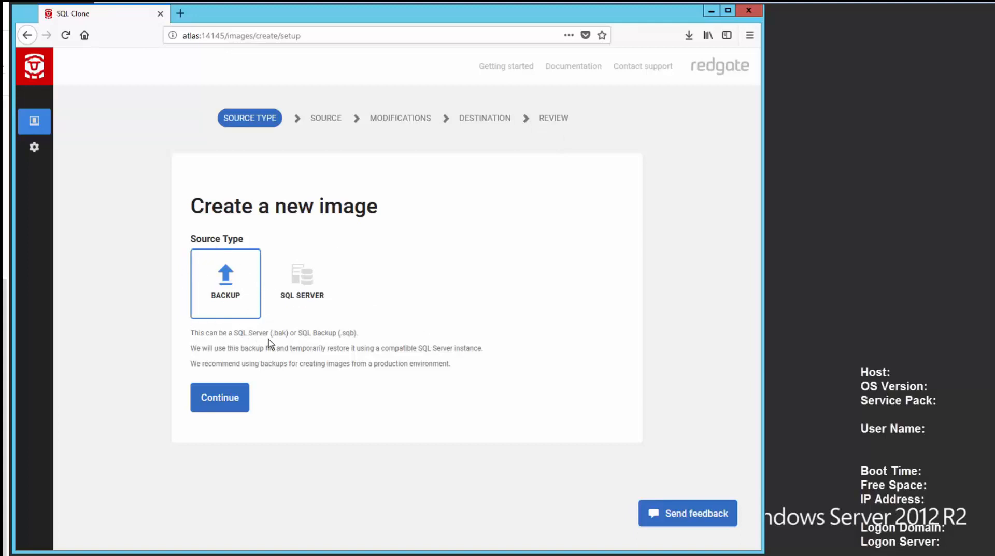
{"action": "mouse_move", "coordinate": [334, 344]}
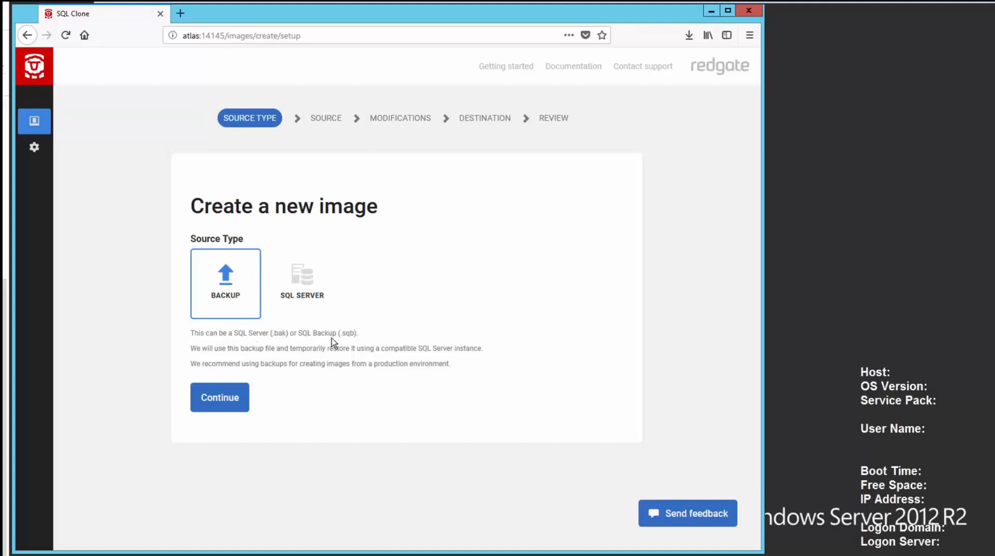
{"action": "left_click", "coordinate": [301, 283]}
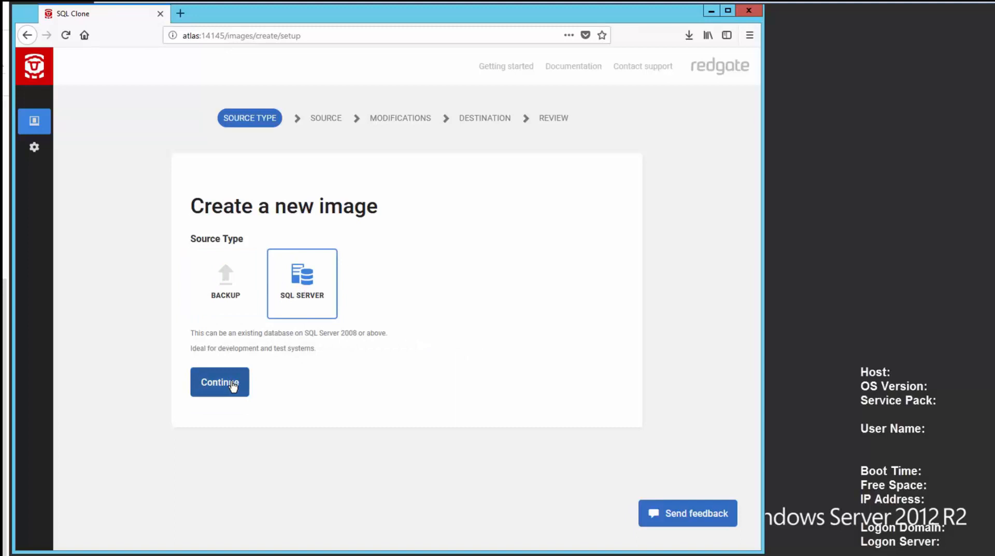
{"action": "left_click", "coordinate": [219, 382]}
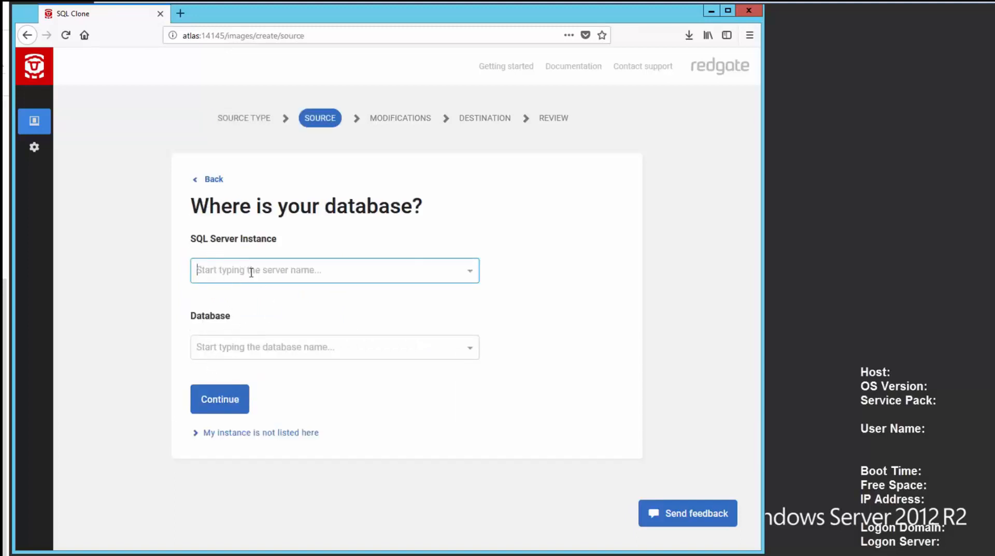
- Select the ATLAS\ instance and the AdventureWorks2014 database as the image source
{"action": "left_click", "coordinate": [334, 271]}
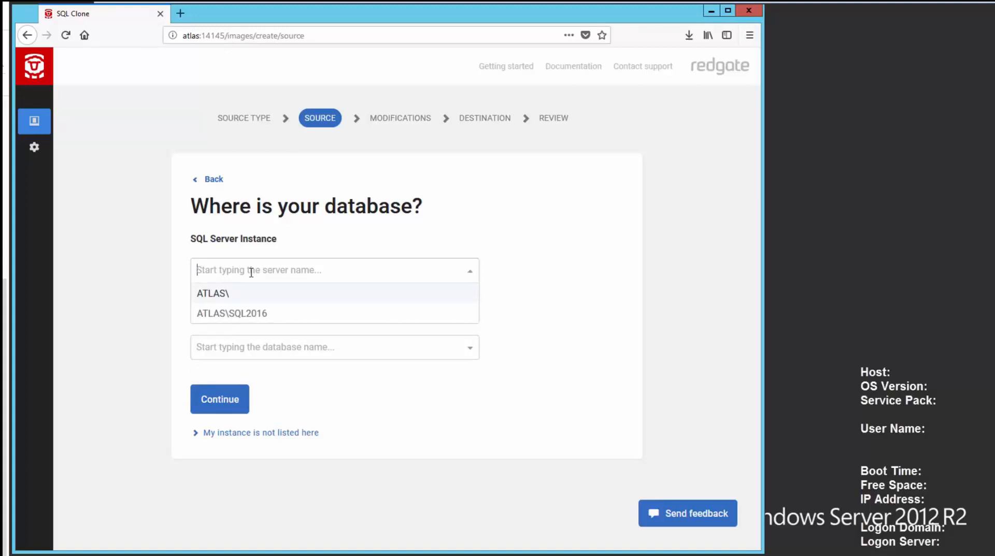
{"action": "mouse_move", "coordinate": [224, 298]}
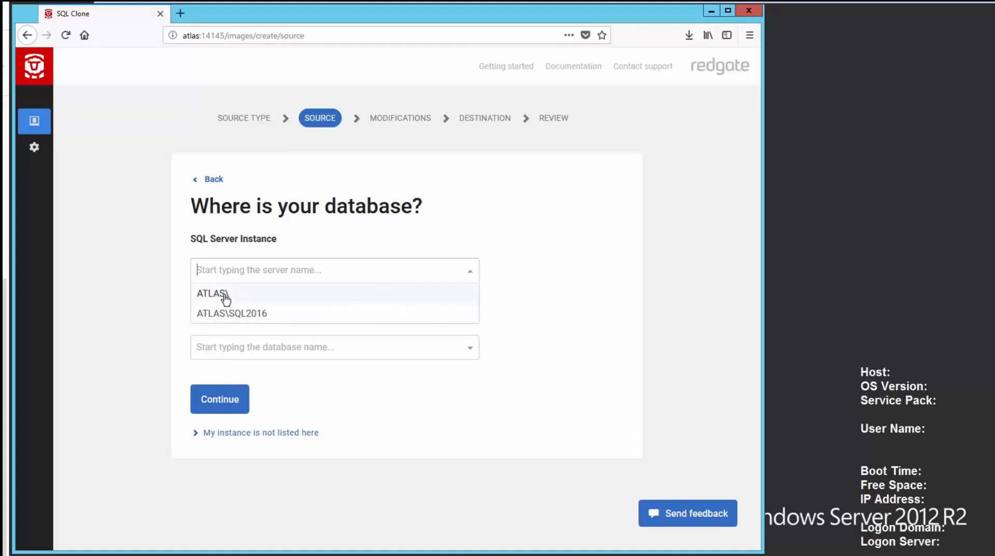
{"action": "mouse_move", "coordinate": [219, 313]}
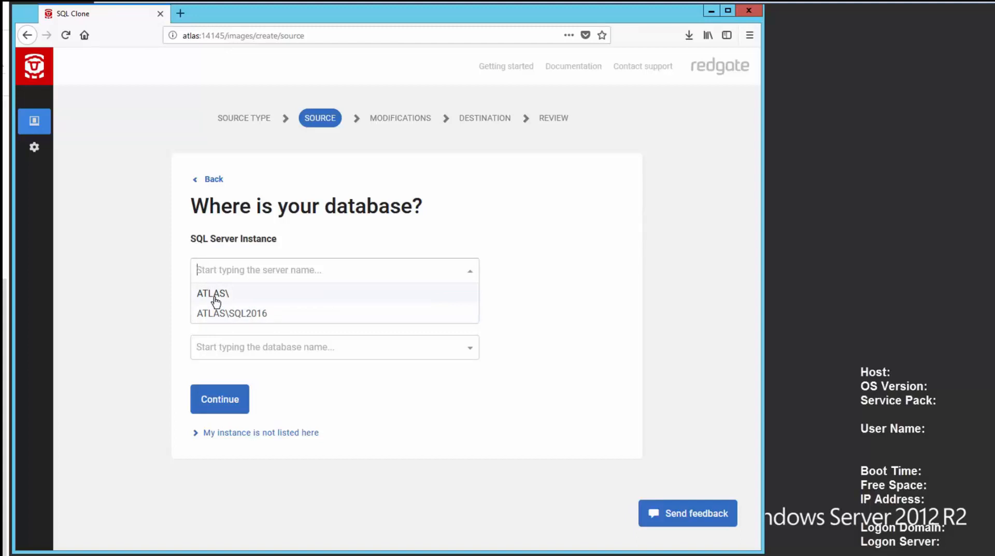
{"action": "left_click", "coordinate": [212, 293]}
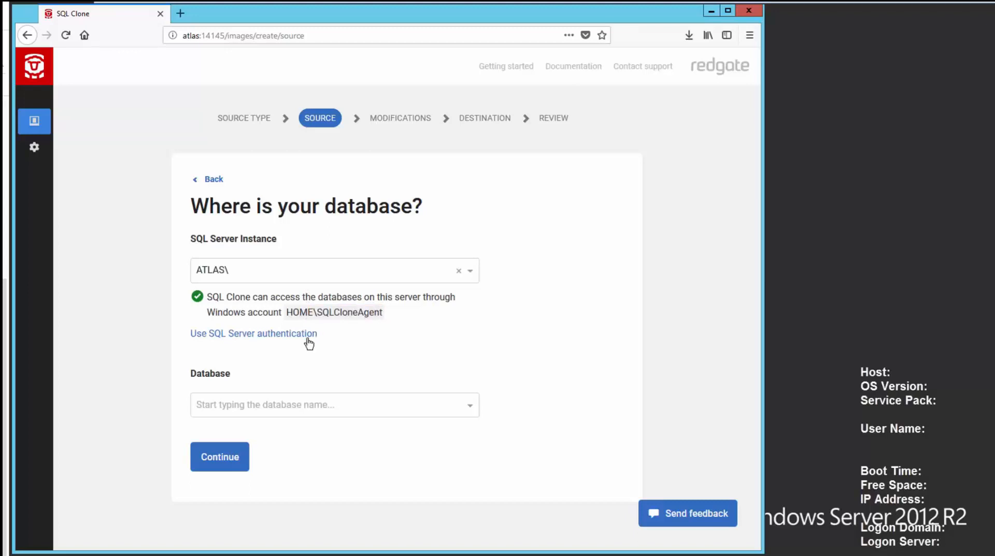
{"action": "mouse_move", "coordinate": [281, 341]}
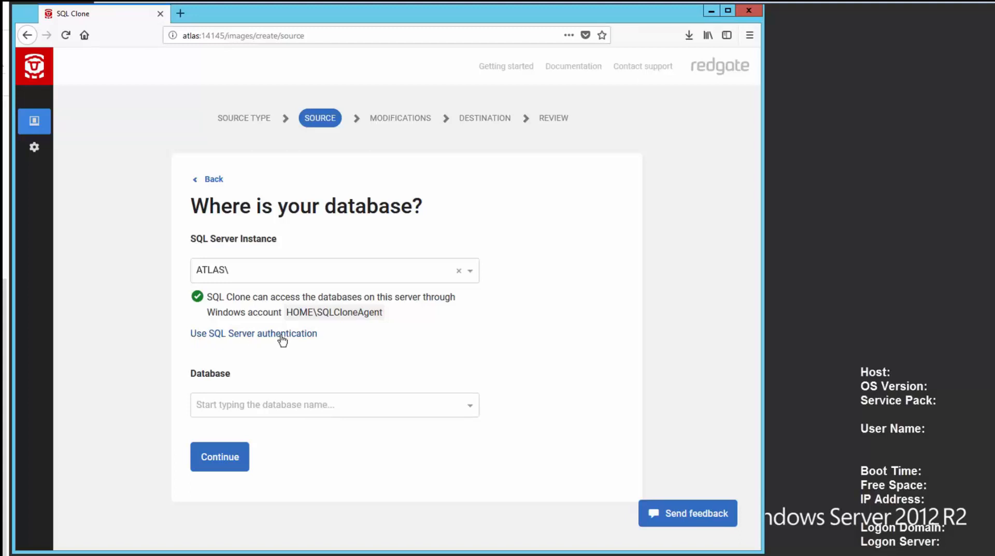
{"action": "left_click", "coordinate": [334, 405]}
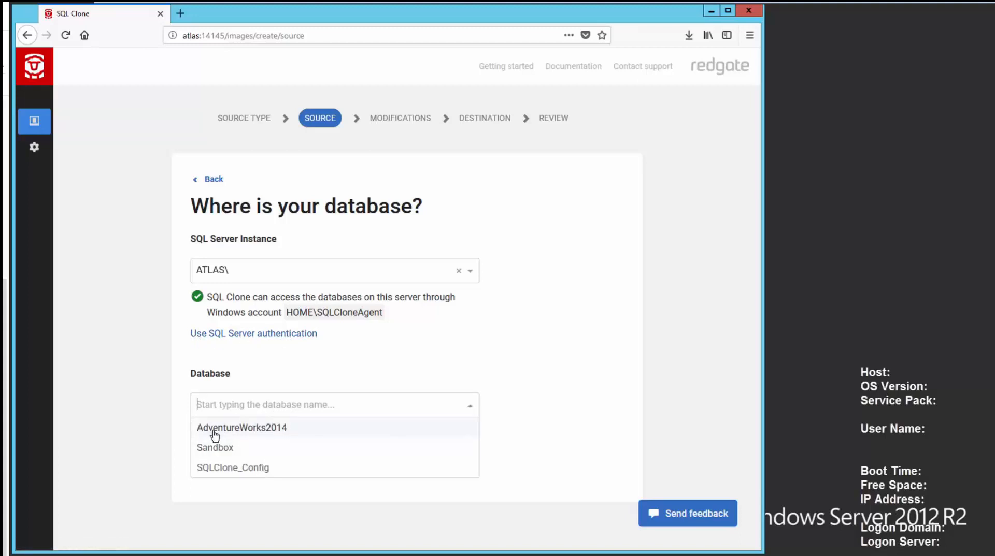
{"action": "left_click", "coordinate": [242, 428]}
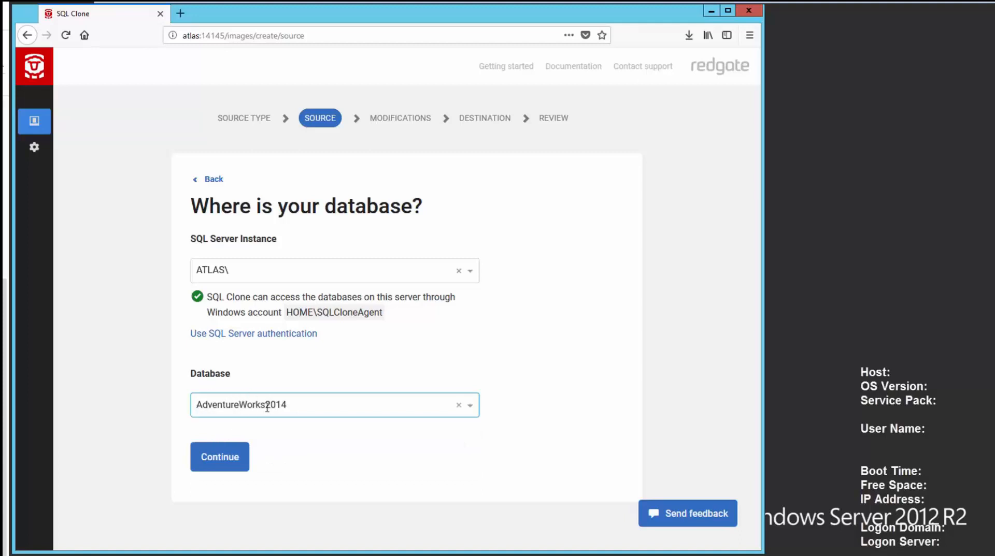
{"action": "mouse_move", "coordinate": [257, 469]}
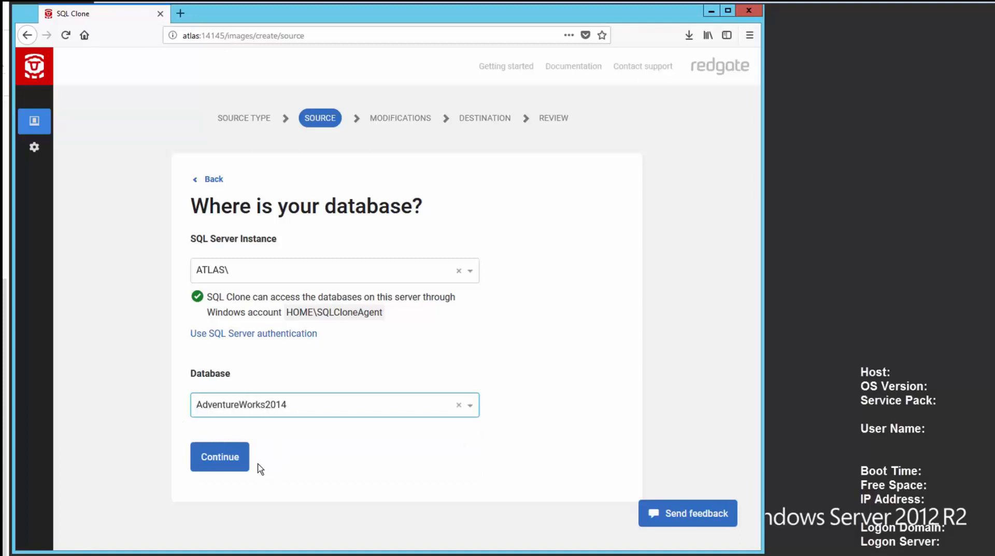
{"action": "left_click", "coordinate": [219, 457]}
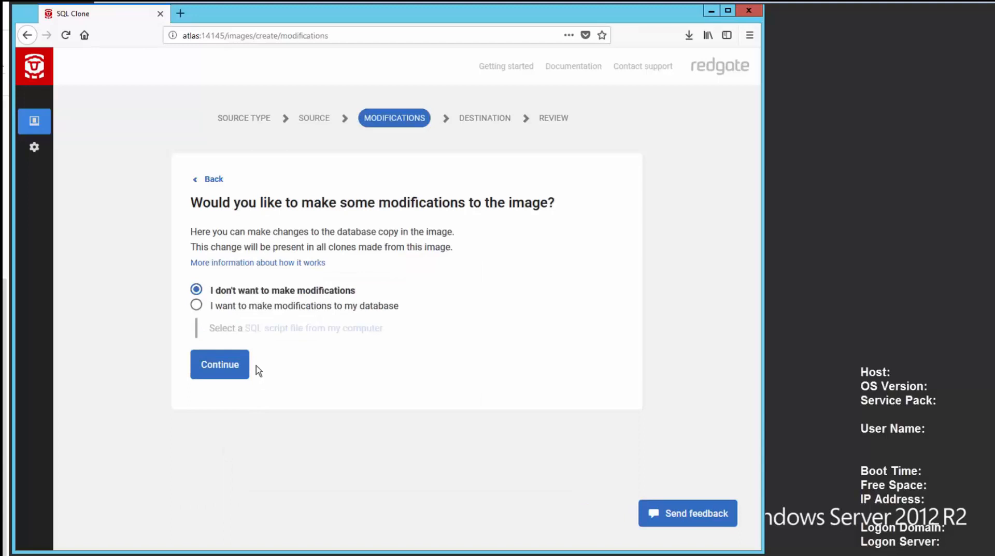
{"action": "mouse_move", "coordinate": [225, 368]}
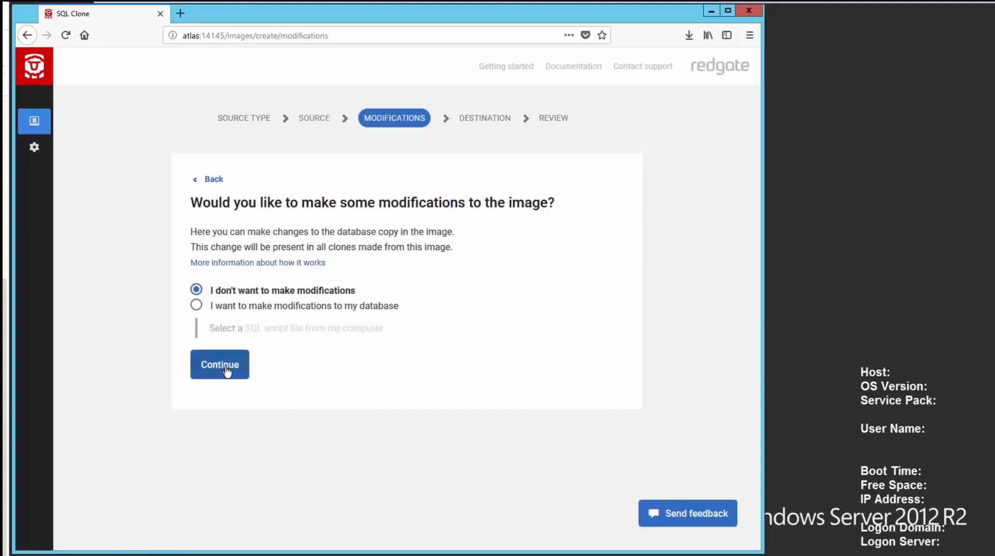
- Skip modifications and locate the SQLCloneImages folder for the image destination
{"action": "left_click", "coordinate": [220, 365]}
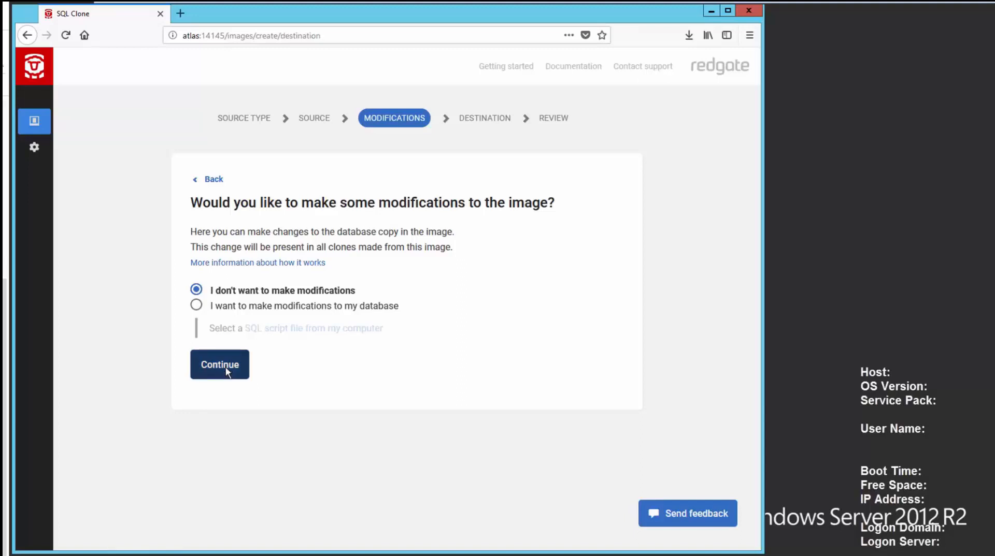
{"action": "left_click", "coordinate": [219, 365]}
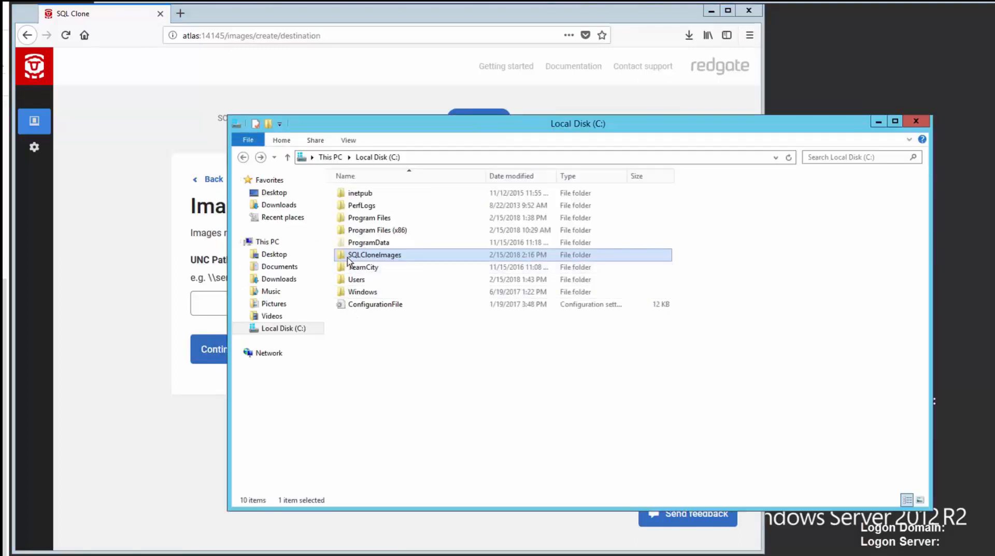
{"action": "mouse_move", "coordinate": [374, 255]}
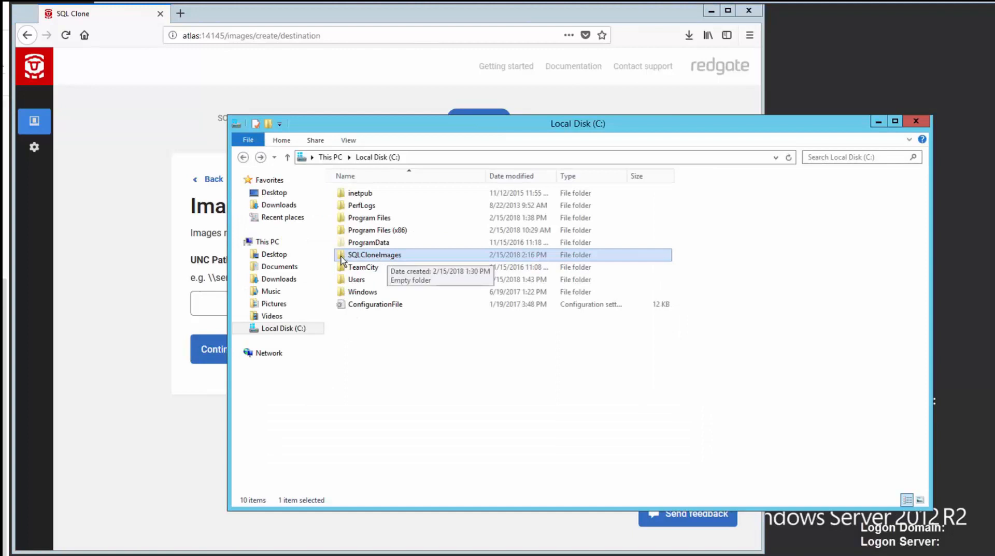
{"action": "double_click", "coordinate": [375, 255]}
{"action": "type", "text": "\\\\Atlas\\SQLCloneImages"}
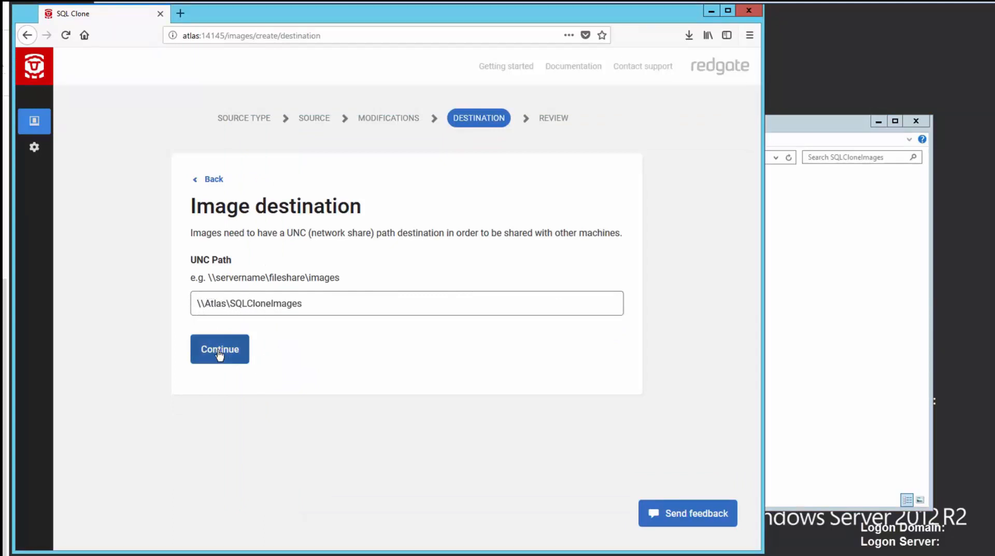
- Name the image 'Adventureworks 20180215 Base' and create it from AdventureWorks2014
{"action": "left_click", "coordinate": [220, 349]}
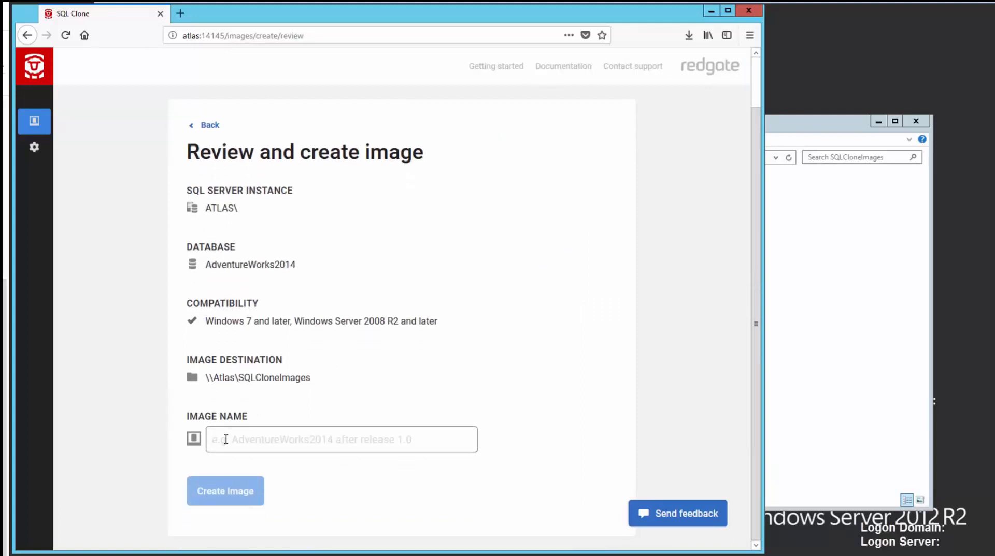
{"action": "type", "text": "A"}
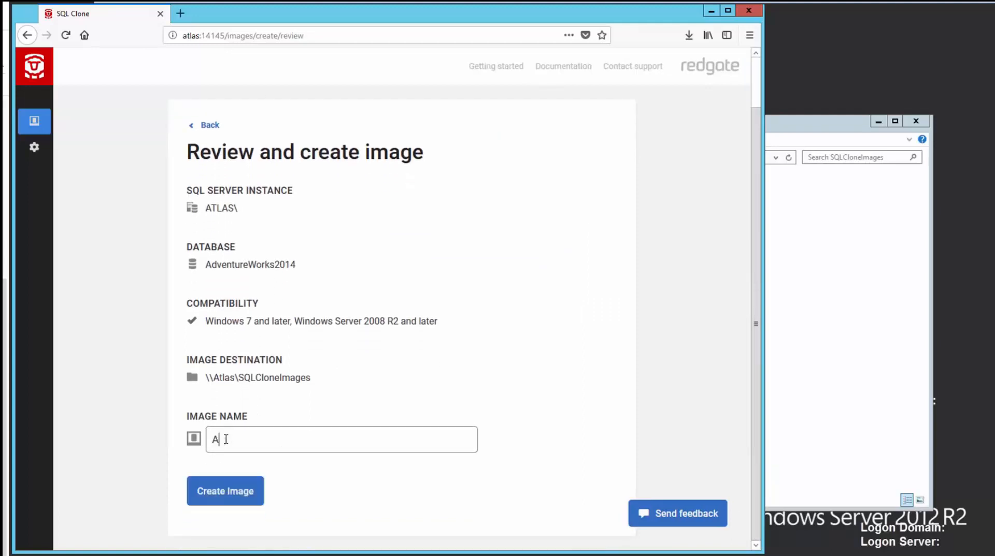
{"action": "type", "text": "dventureworks 20180215"}
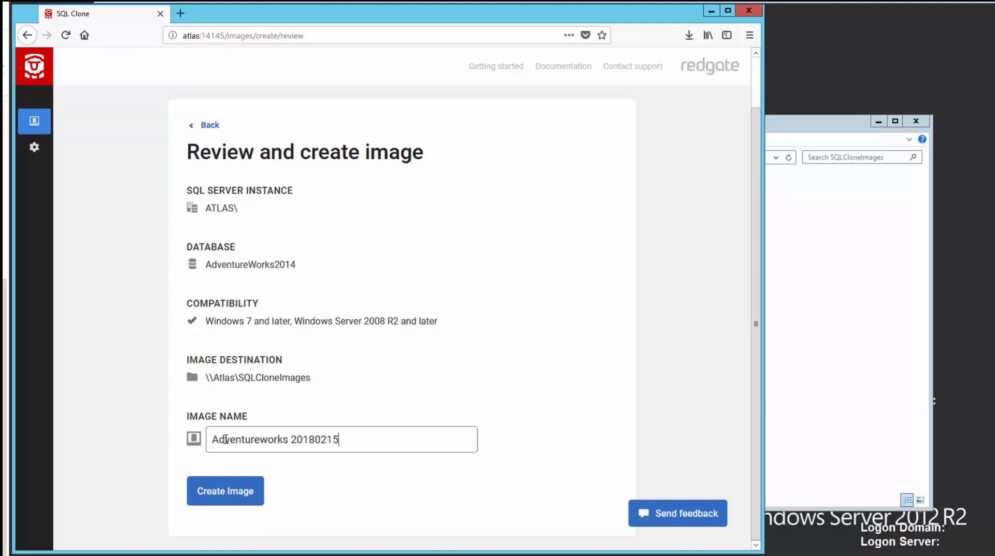
{"action": "type", "text": "\" \""}
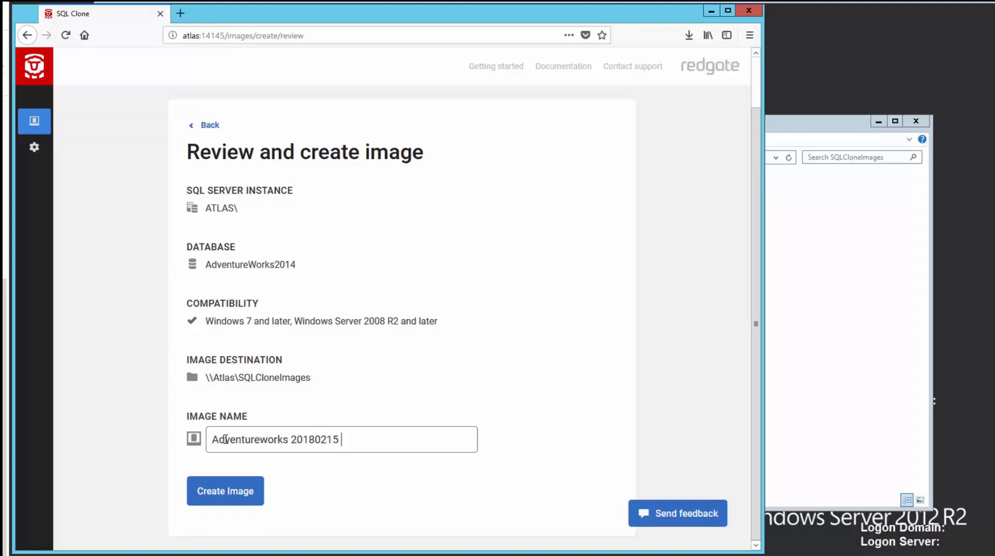
{"action": "type", "text": "Base"}
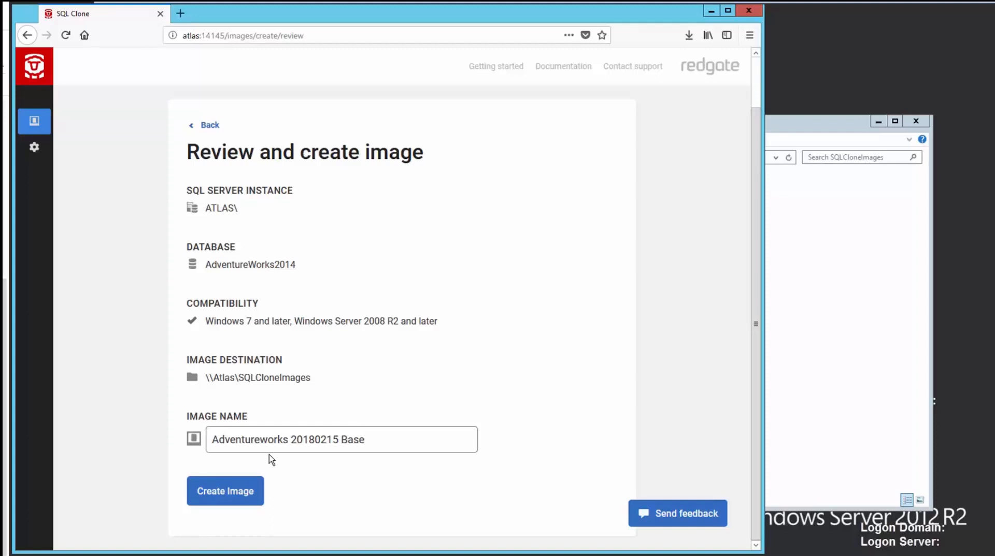
{"action": "left_click", "coordinate": [376, 439]}
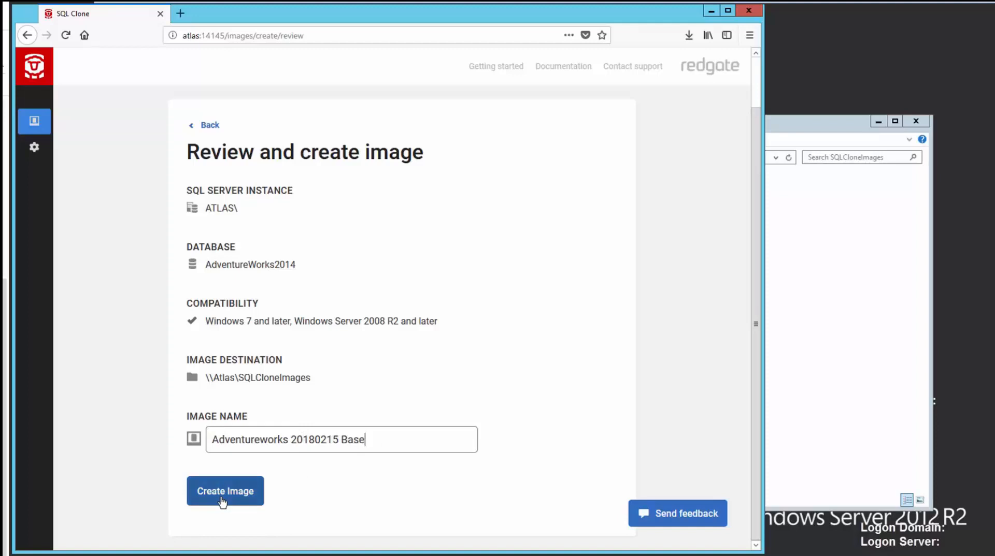
{"action": "left_click", "coordinate": [225, 491]}
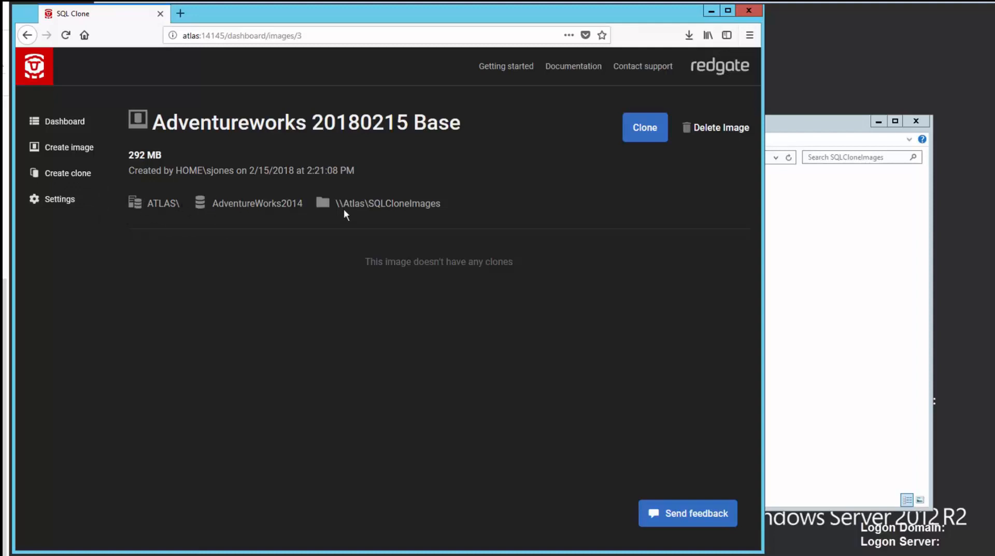
{"action": "mouse_move", "coordinate": [794, 129]}
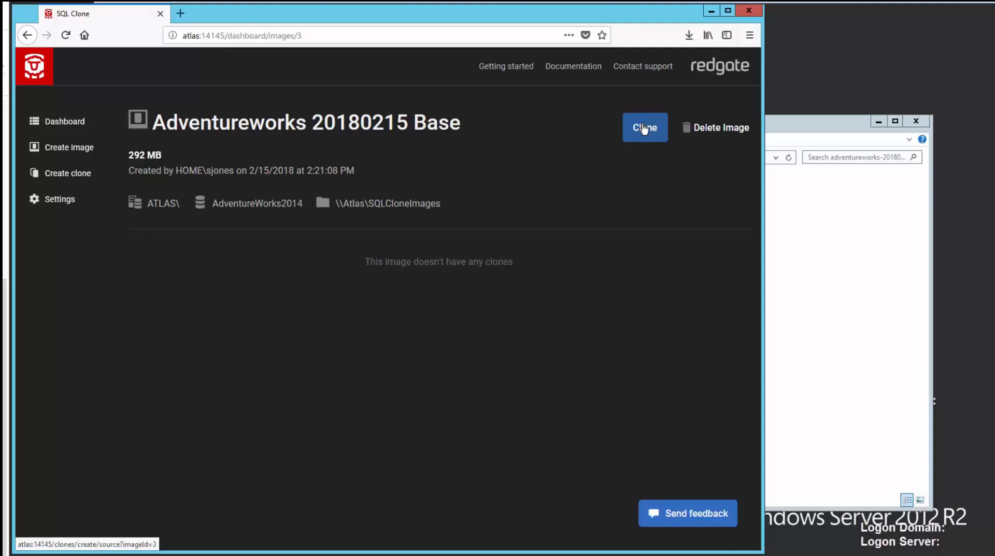
{"action": "mouse_move", "coordinate": [74, 153]}
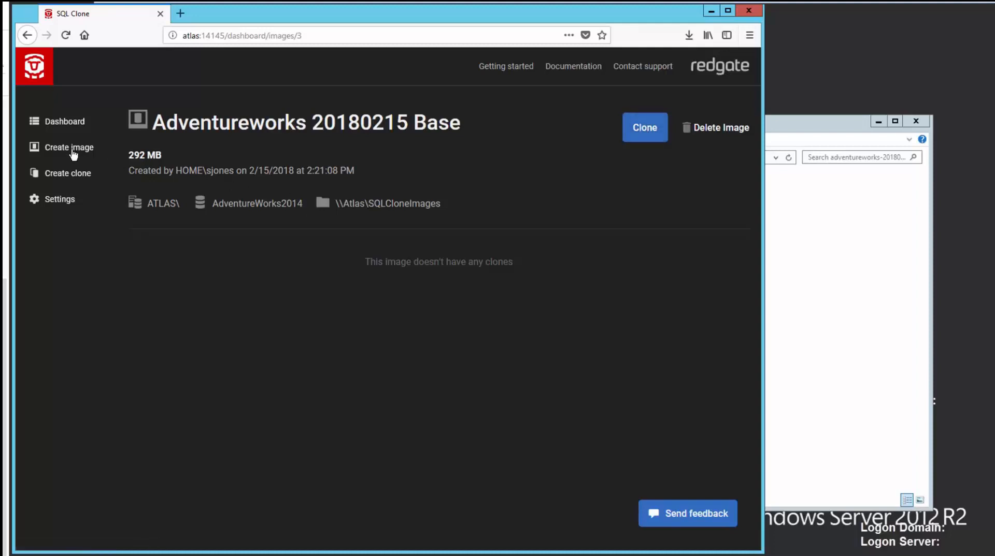
- Start creating another new image from the sidebar
{"action": "left_click", "coordinate": [67, 147]}
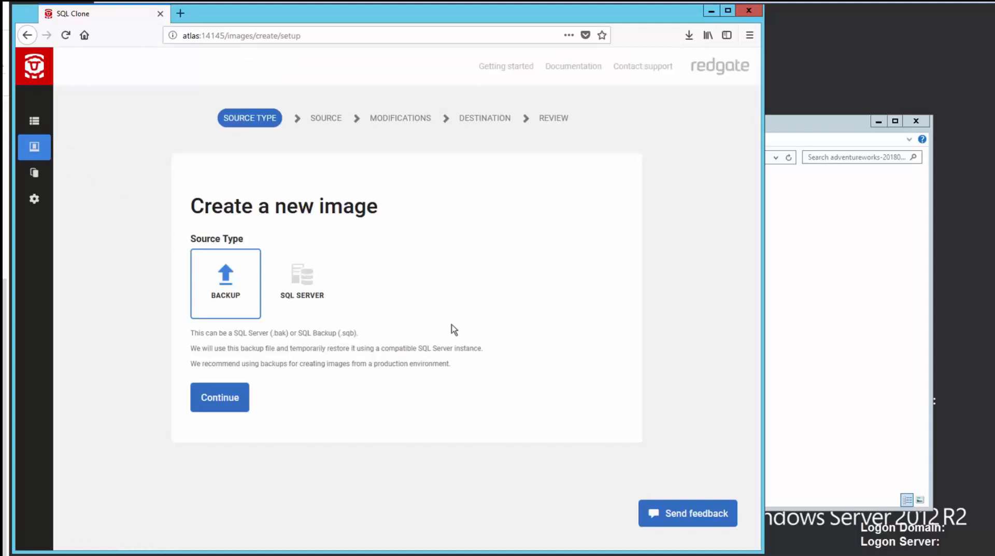
{"action": "mouse_move", "coordinate": [375, 390]}
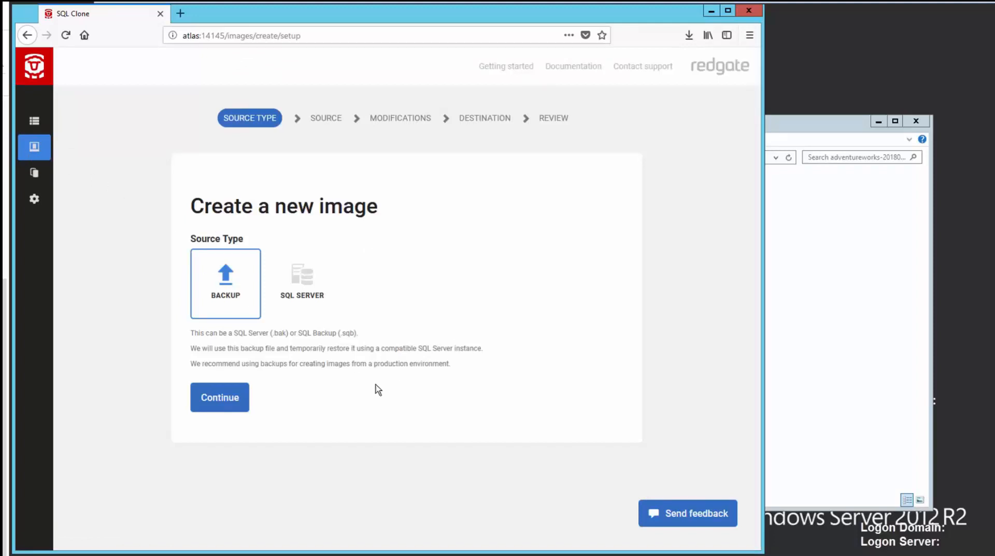